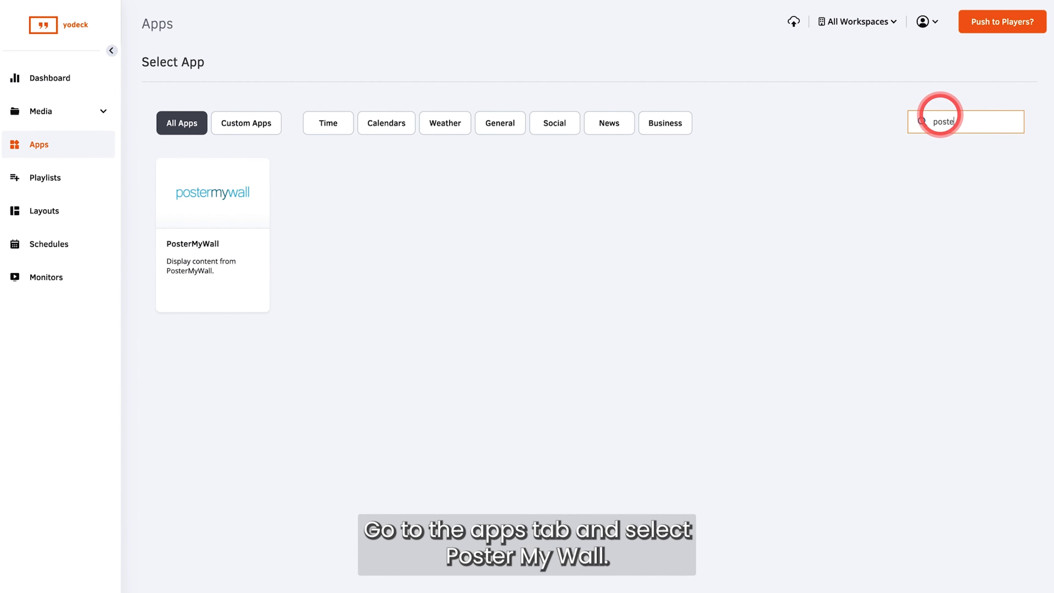
Add a PosterMyWall app named 'Poster My wall example' with iframe link 'iframe.link.example', availability off, and save it
left_click(212, 192)
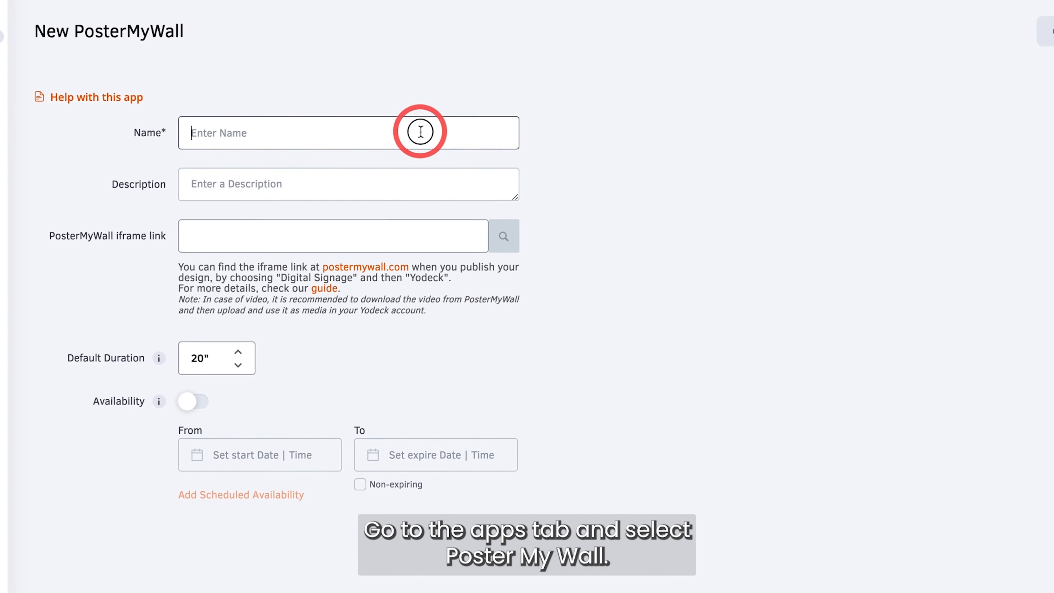
type("Poster My wall example")
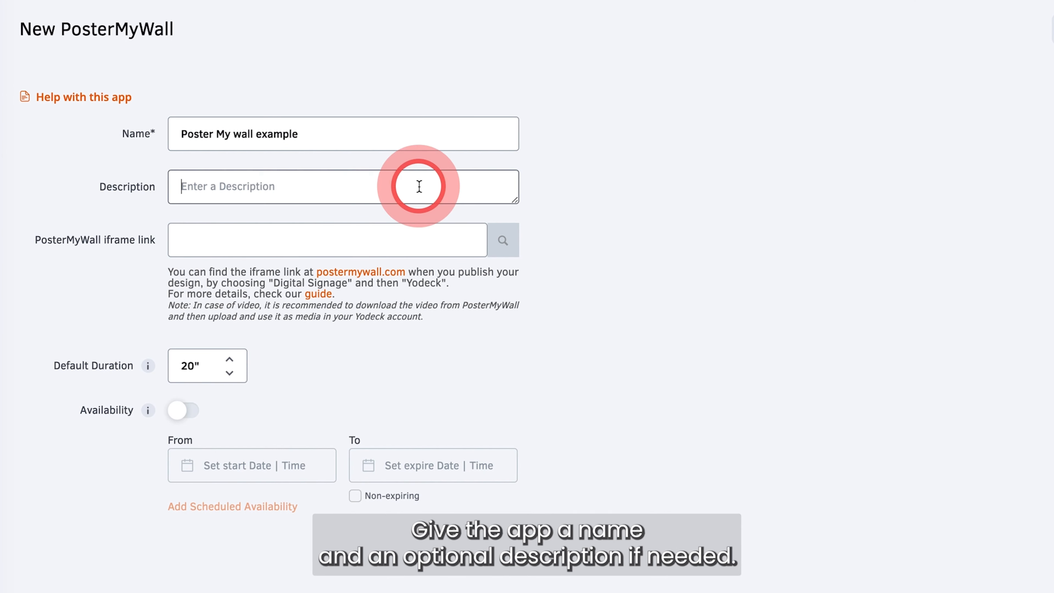
type("iframe.link.example")
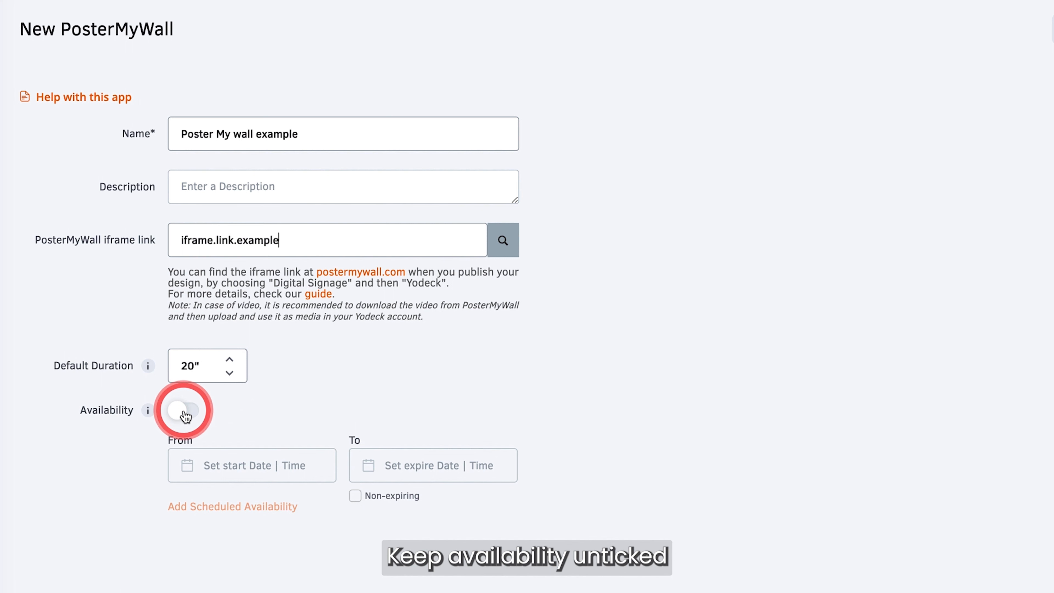
left_click(183, 410)
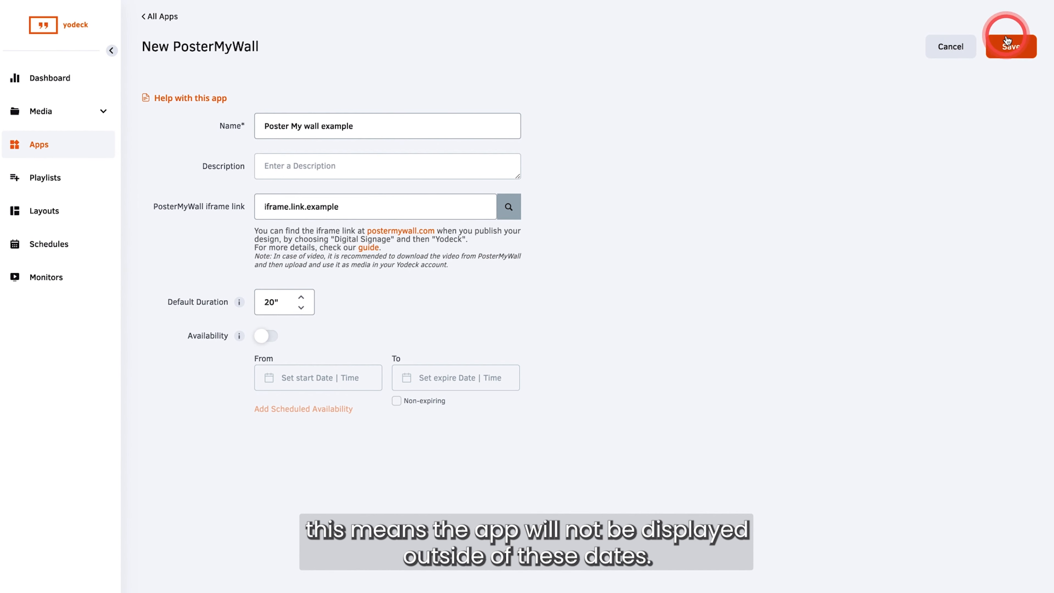
left_click(1009, 46)
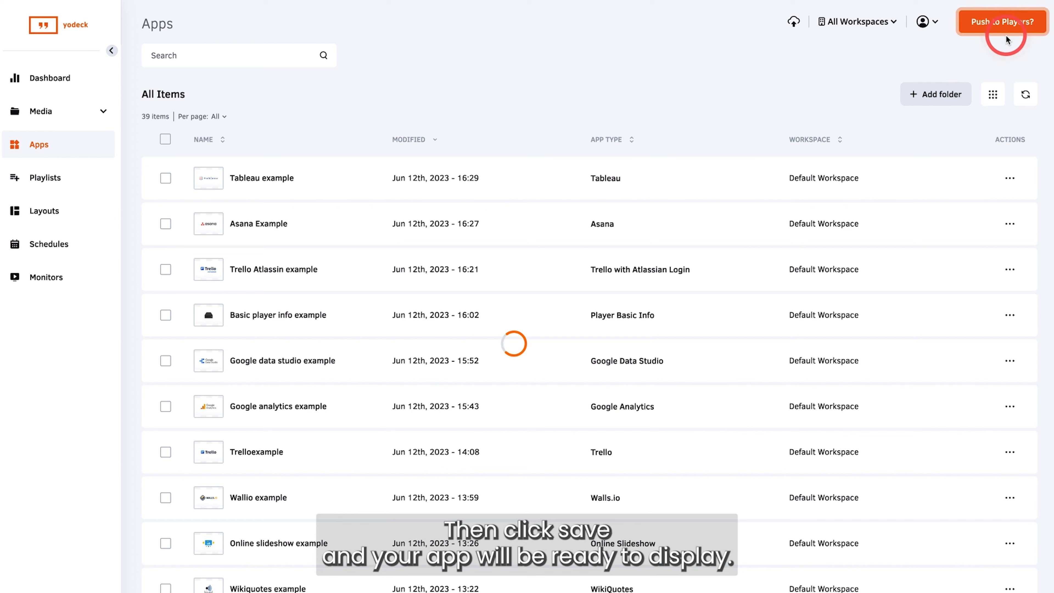